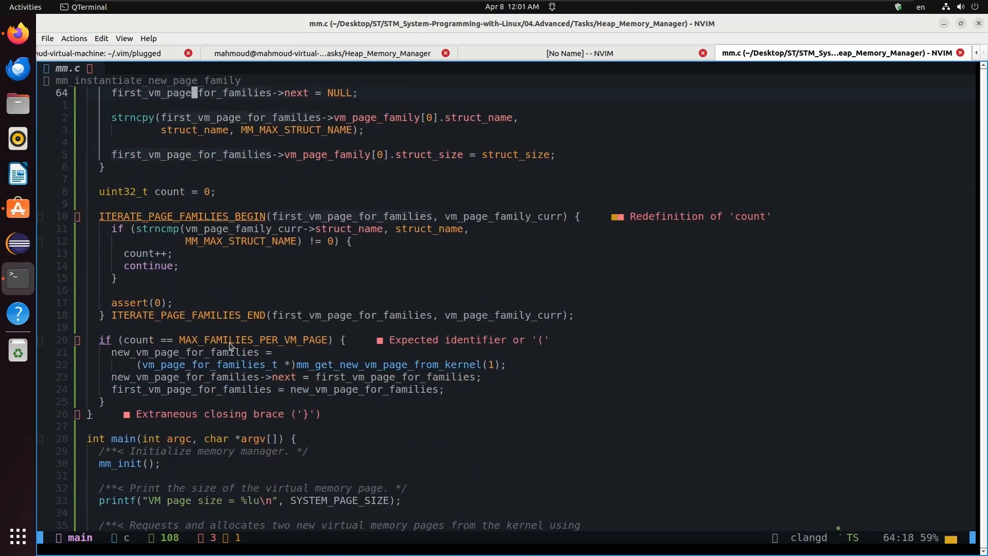
Quit the C file in Neovim and list the files in ~/.config/nvim.
left_click(324, 53)
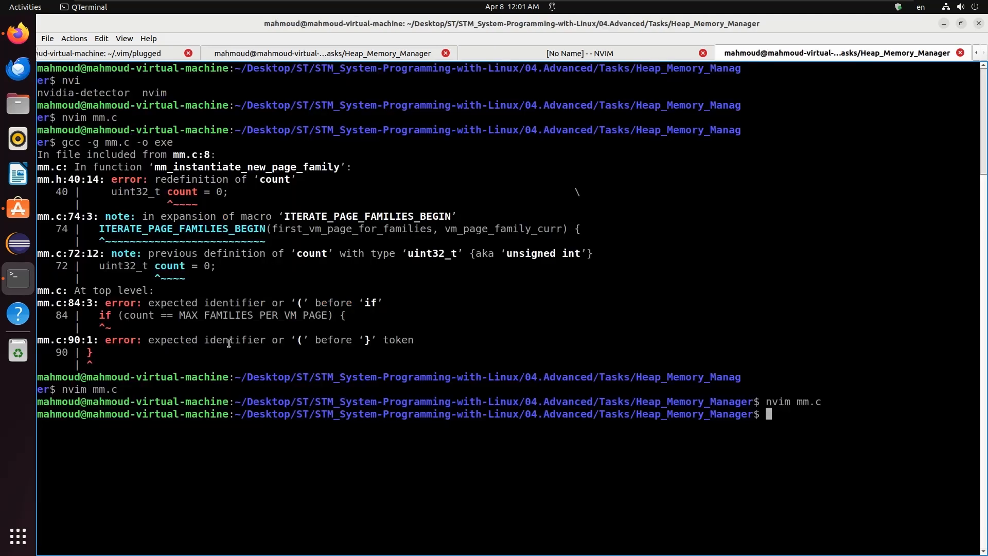
Open nvim in ~/.config/nvim, then scroll the AstroCommunity page to the lua/community.lua example.
type("cd ~/.config/nvim")
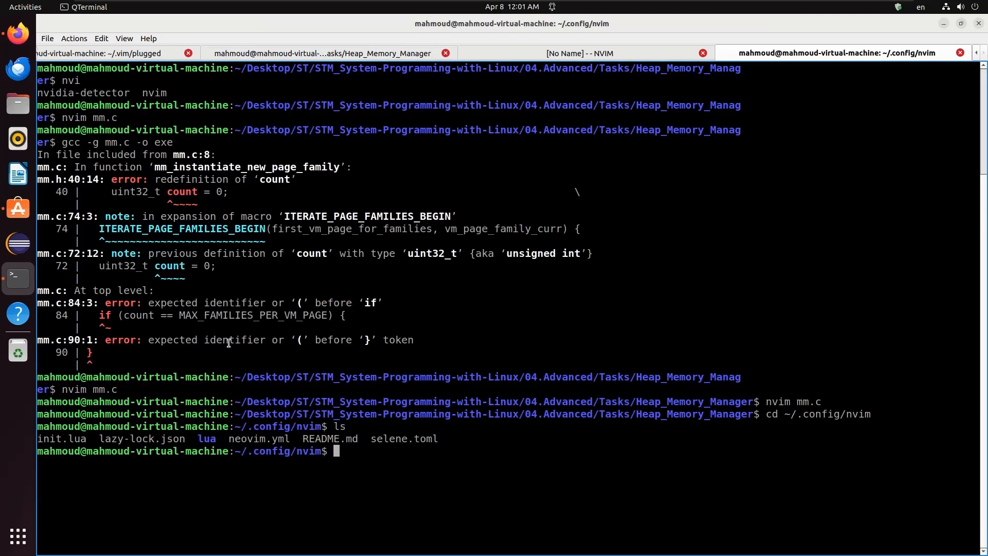
type("nvim")
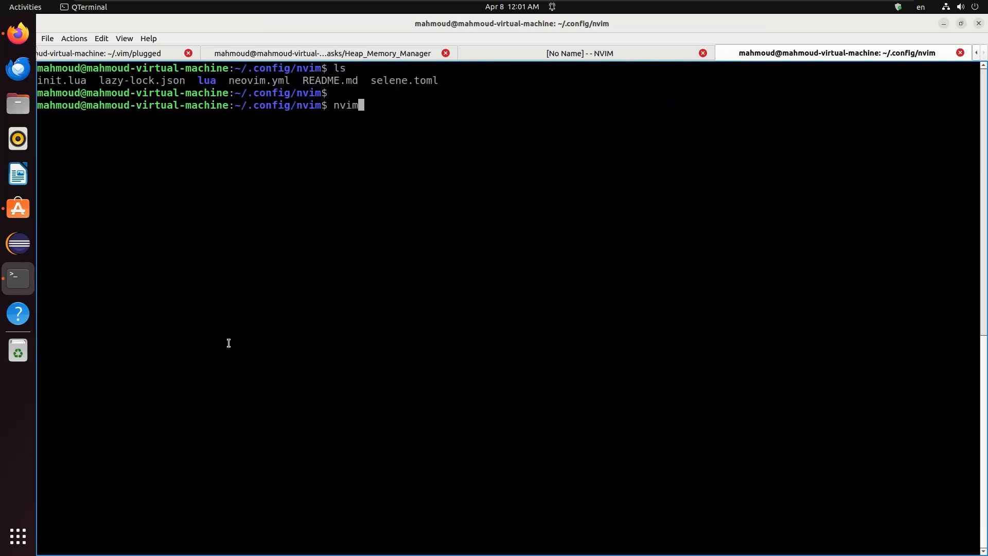
type(".")
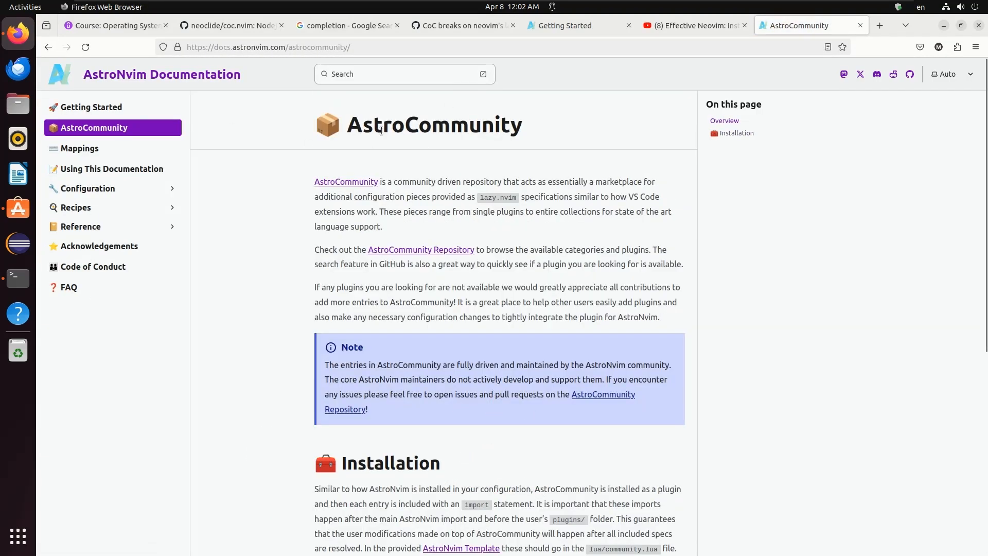
scroll("down", 3)
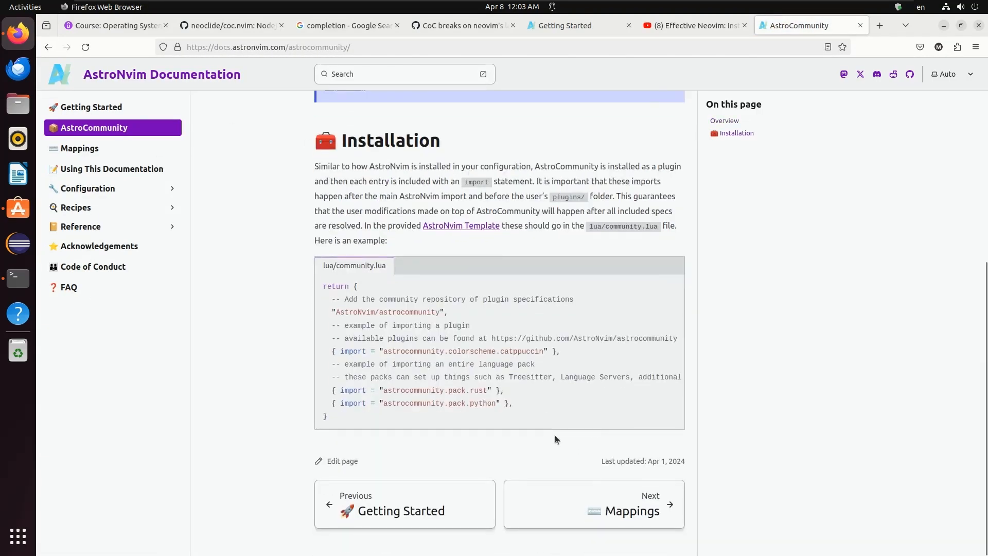